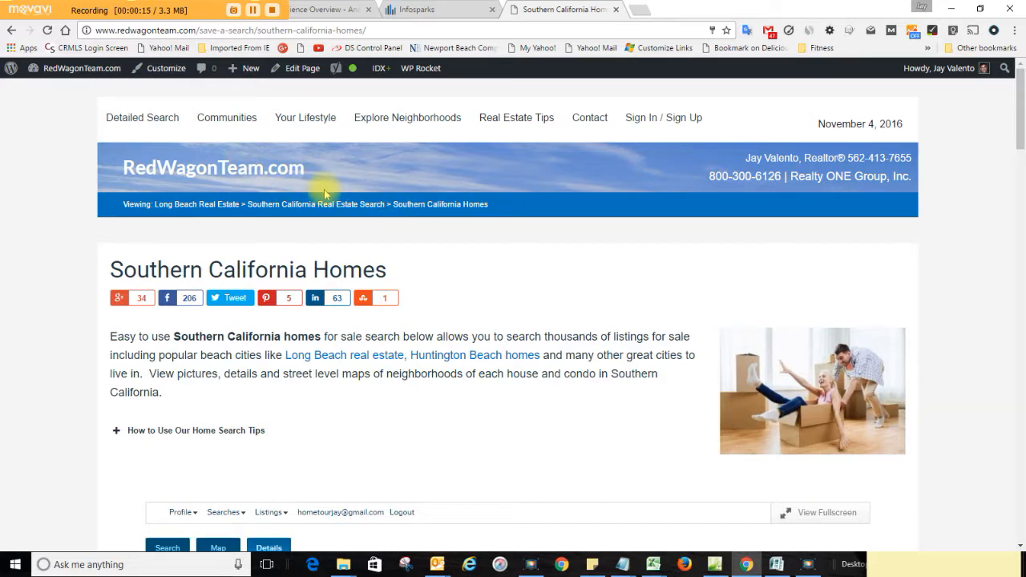
pyautogui.moveTo(680, 290)
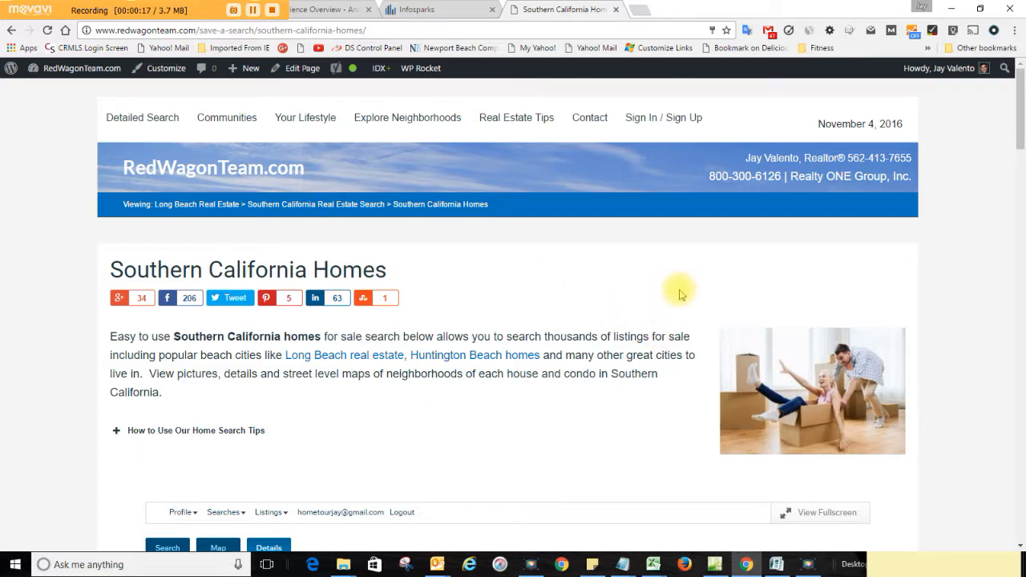
# - Limit the RedWagonTeam.com home search to San Pedro from the suggestions
pyautogui.scroll(-3)
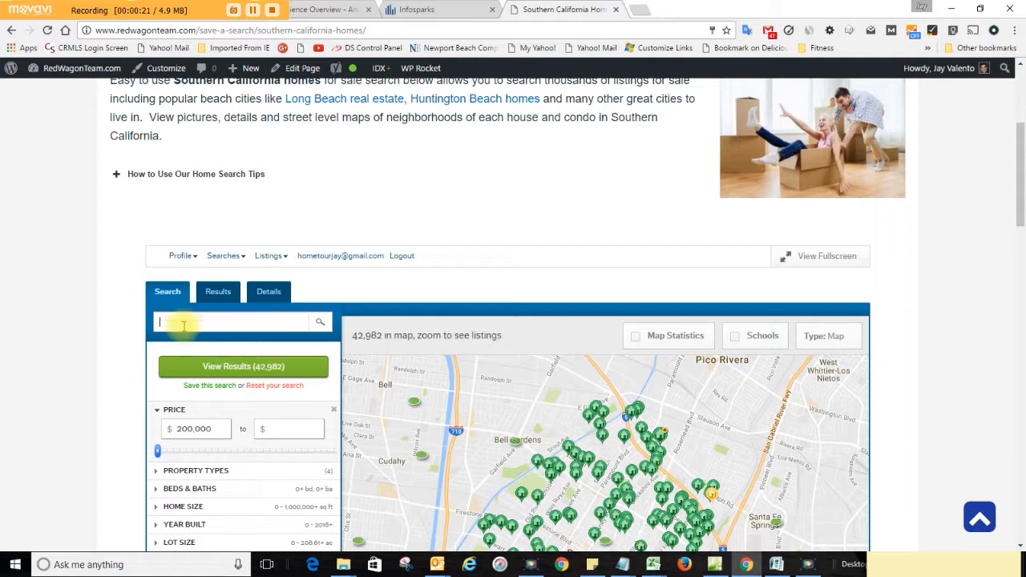
pyautogui.write('San Pedro')
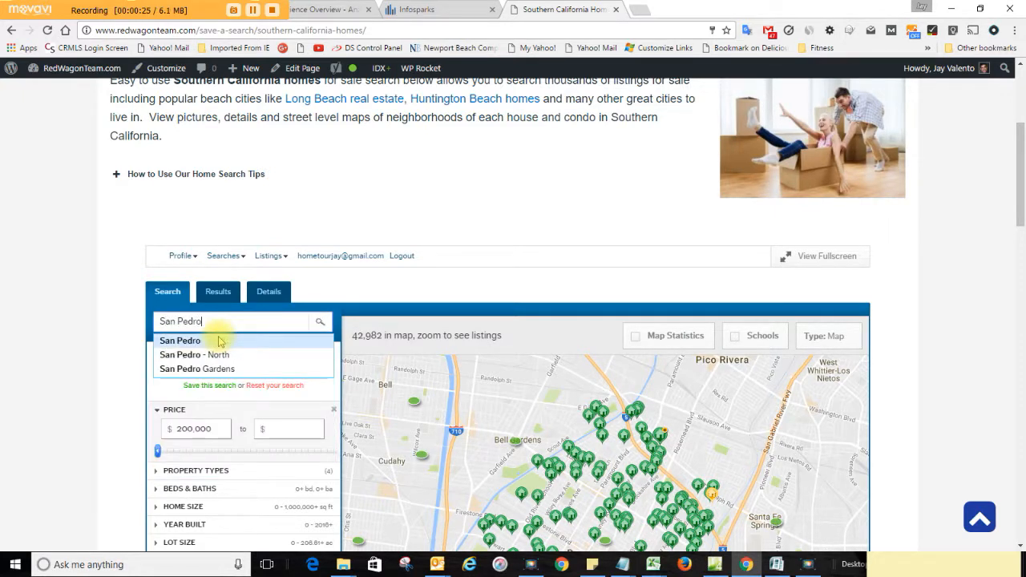
pyautogui.click(179, 340)
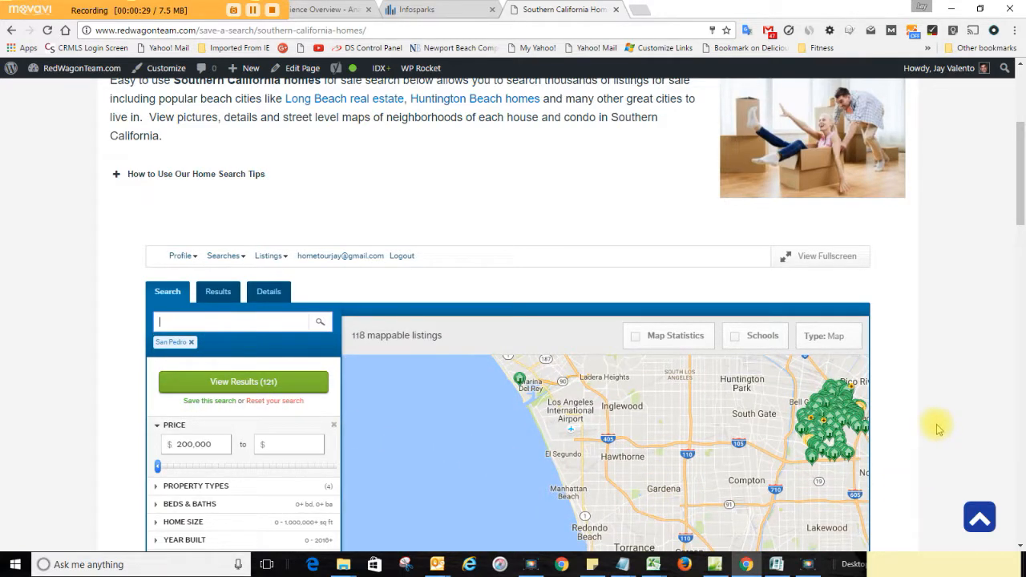
pyautogui.scroll(-3)
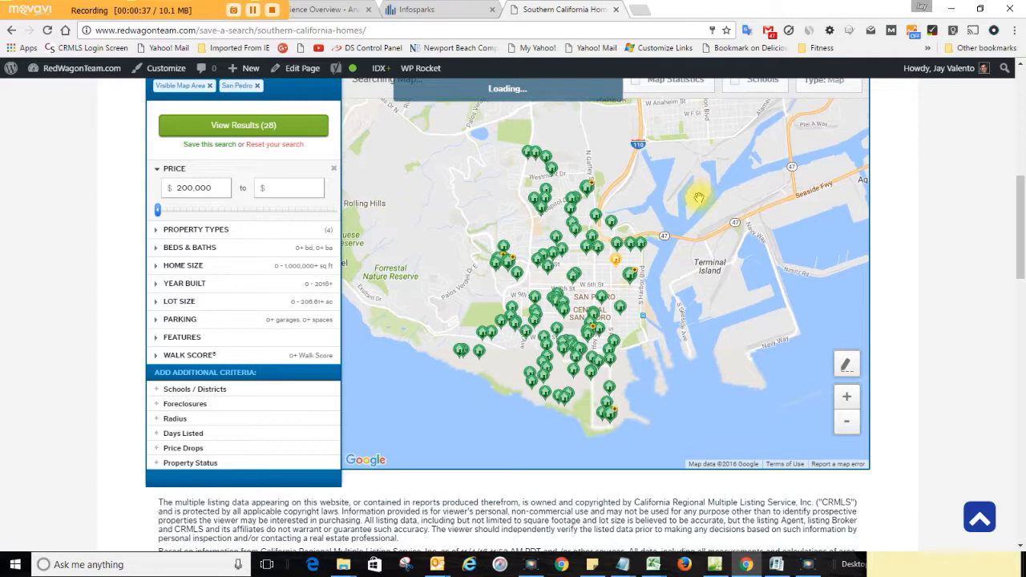
pyautogui.click(551, 314)
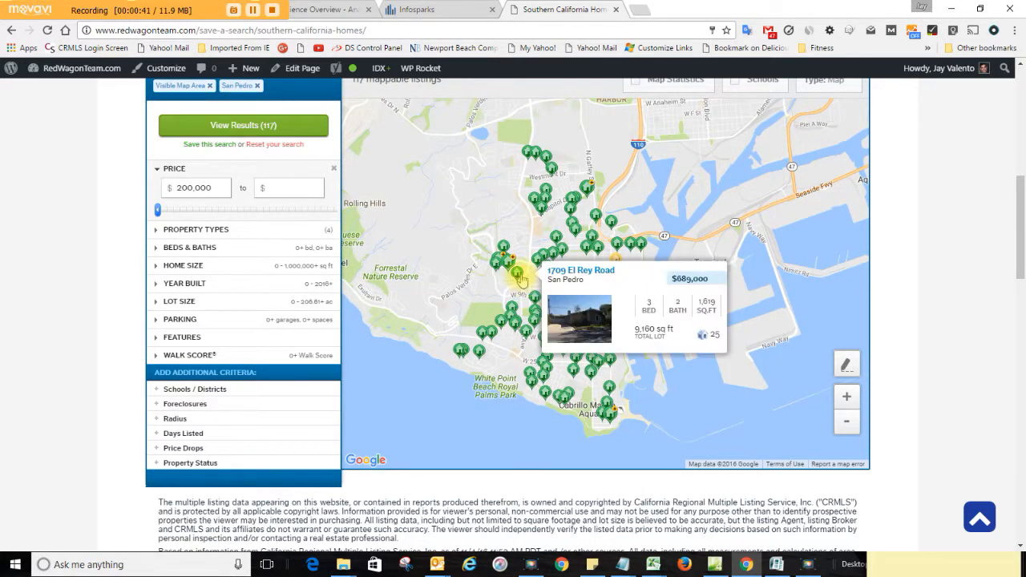
# - View the full 1709 El Rey Road listing details and its map and street views
pyautogui.click(523, 279)
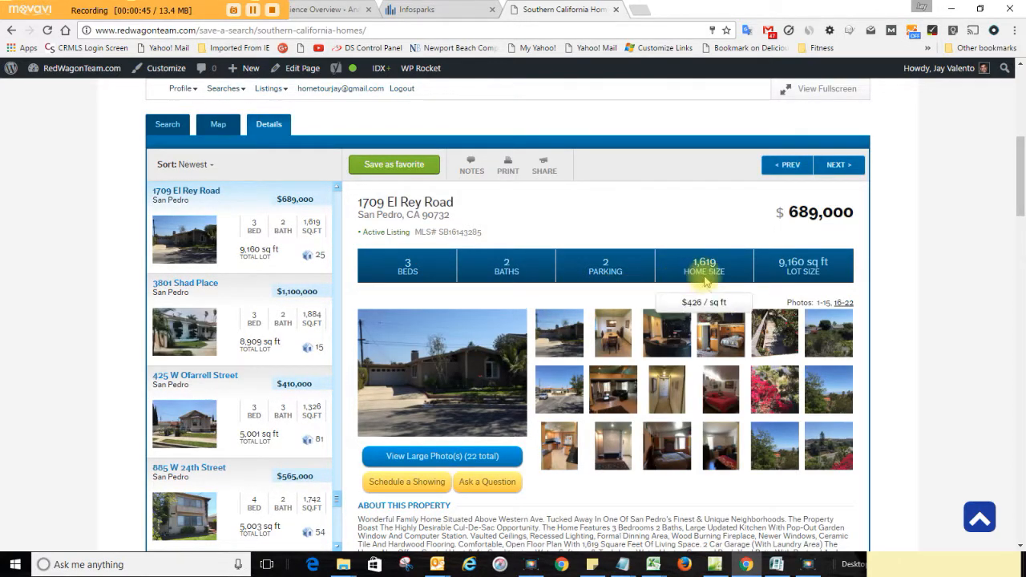
pyautogui.scroll(-3)
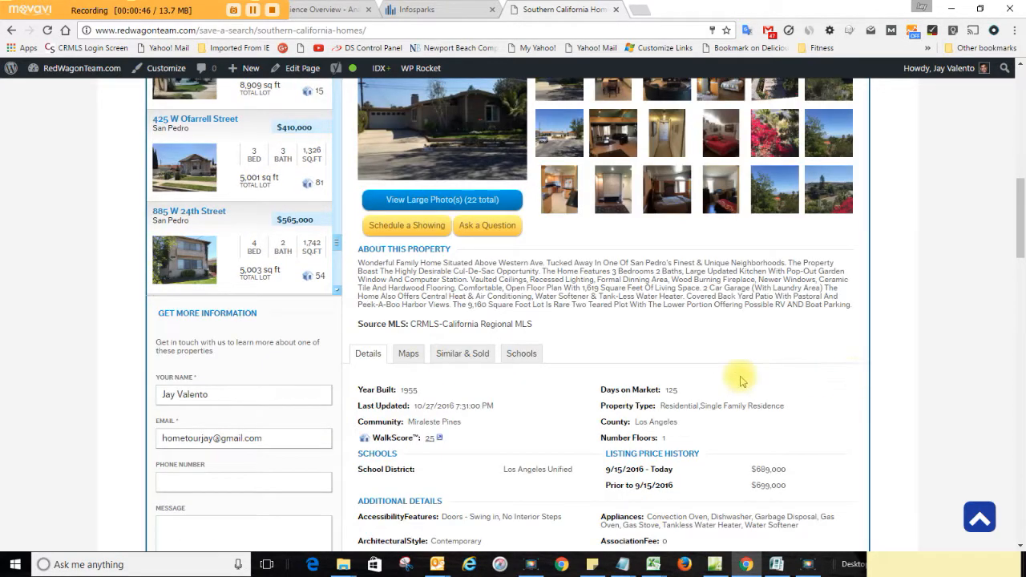
pyautogui.click(407, 354)
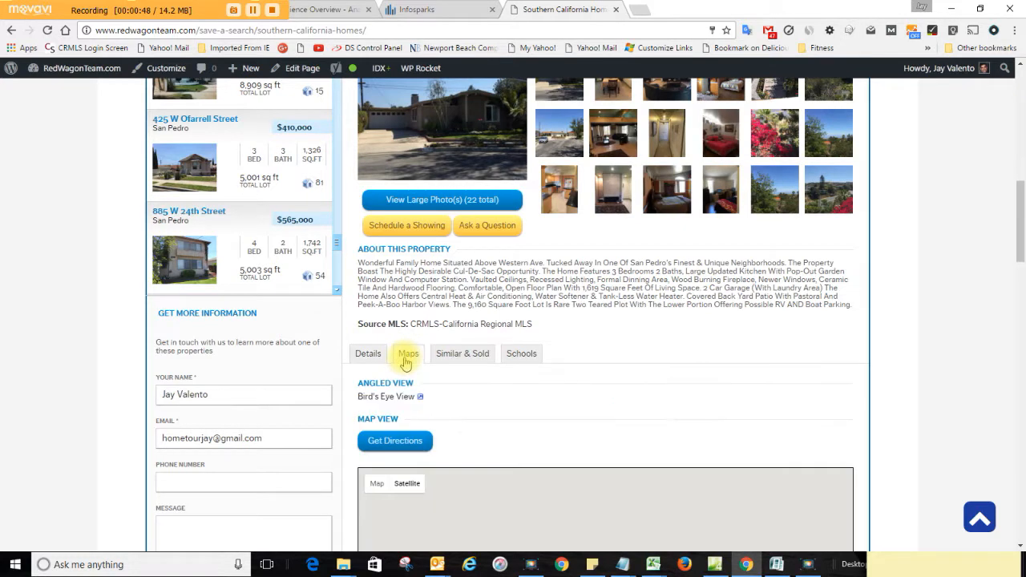
pyautogui.moveTo(889, 341)
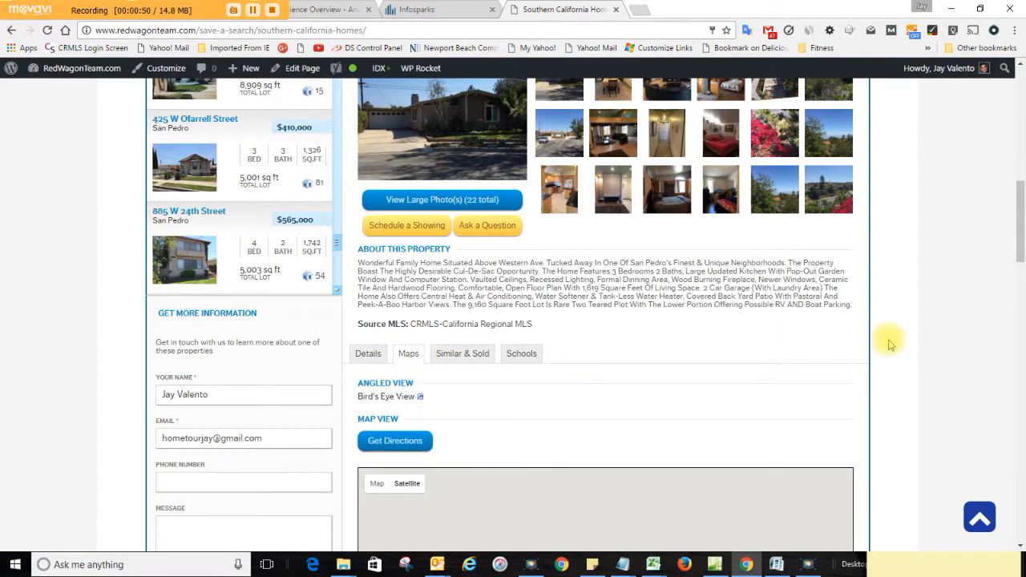
pyautogui.scroll(-3)
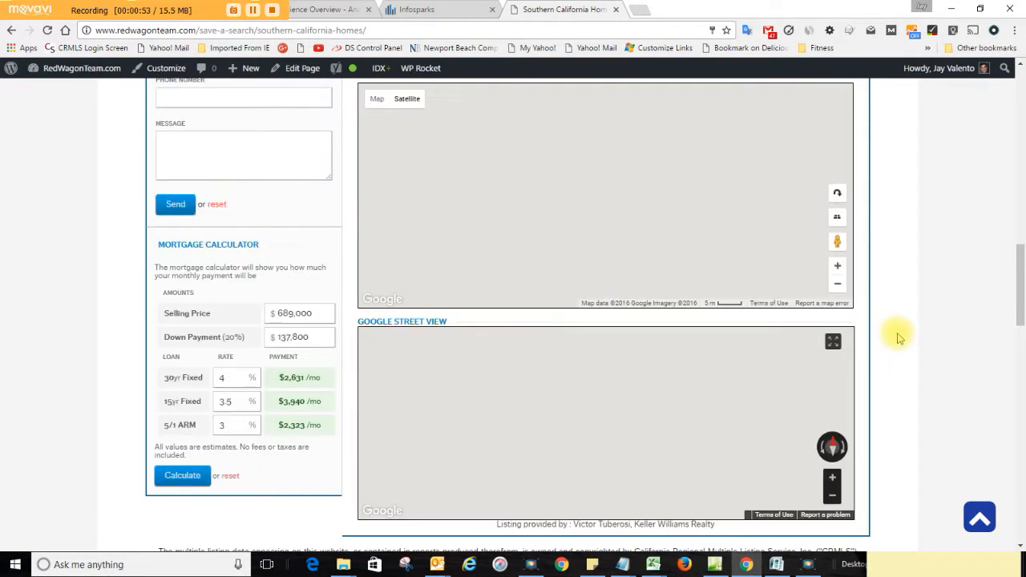
pyautogui.moveTo(702, 346)
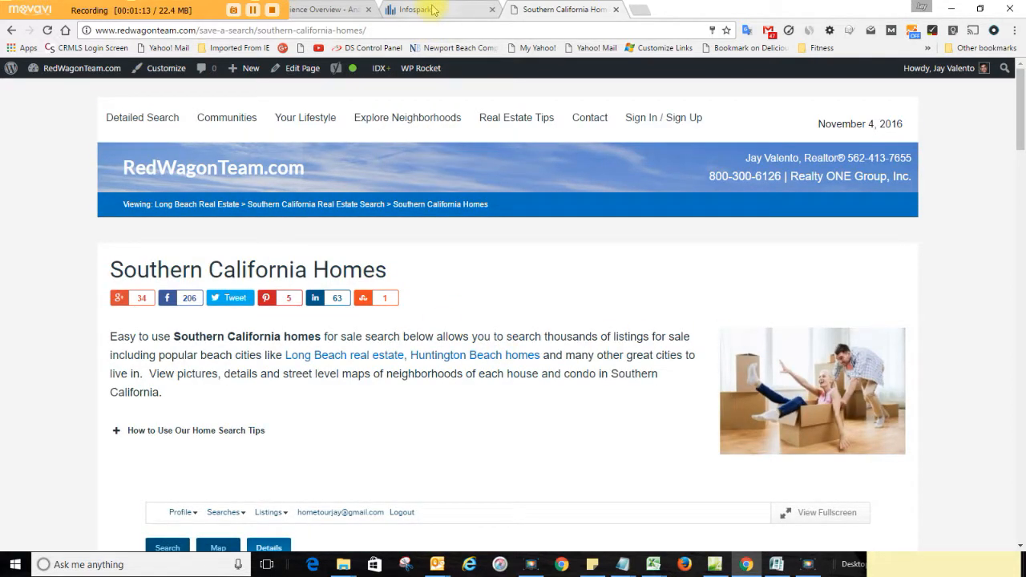
# - Chart San Pedro single-family days on market, closed sales, months supply and price per square foot
pyautogui.click(420, 9)
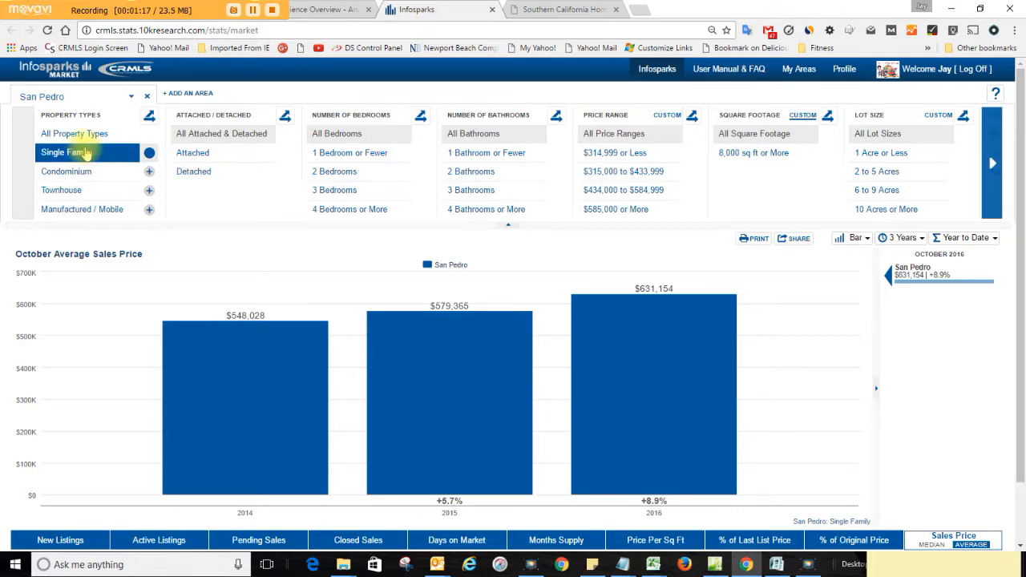
pyautogui.moveTo(670, 369)
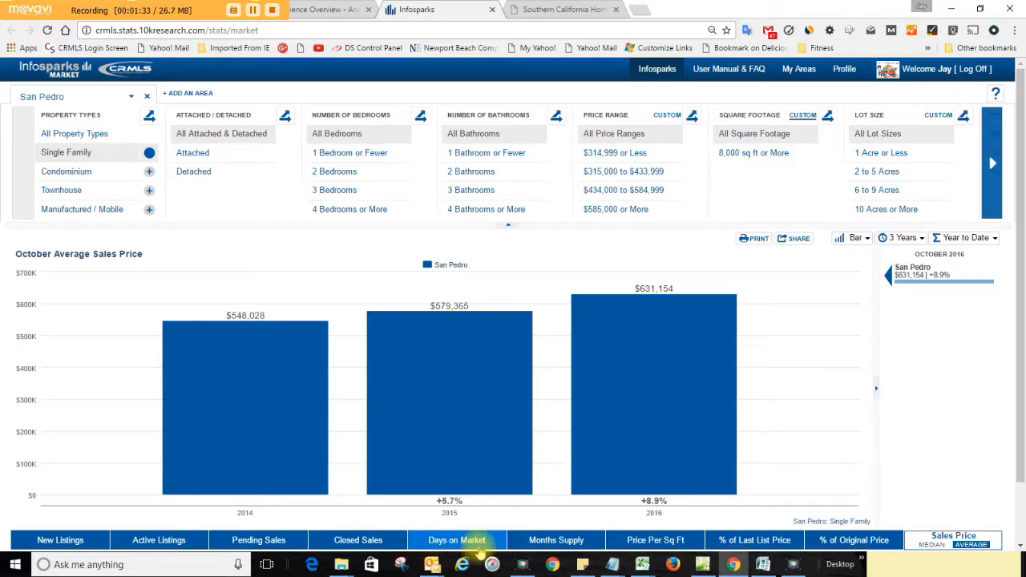
pyautogui.click(457, 538)
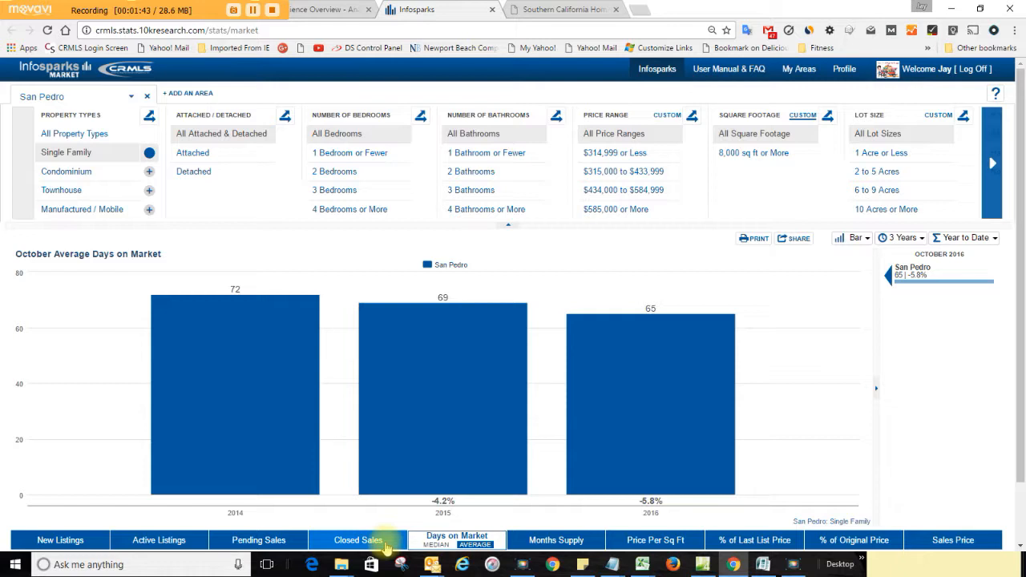
pyautogui.click(356, 539)
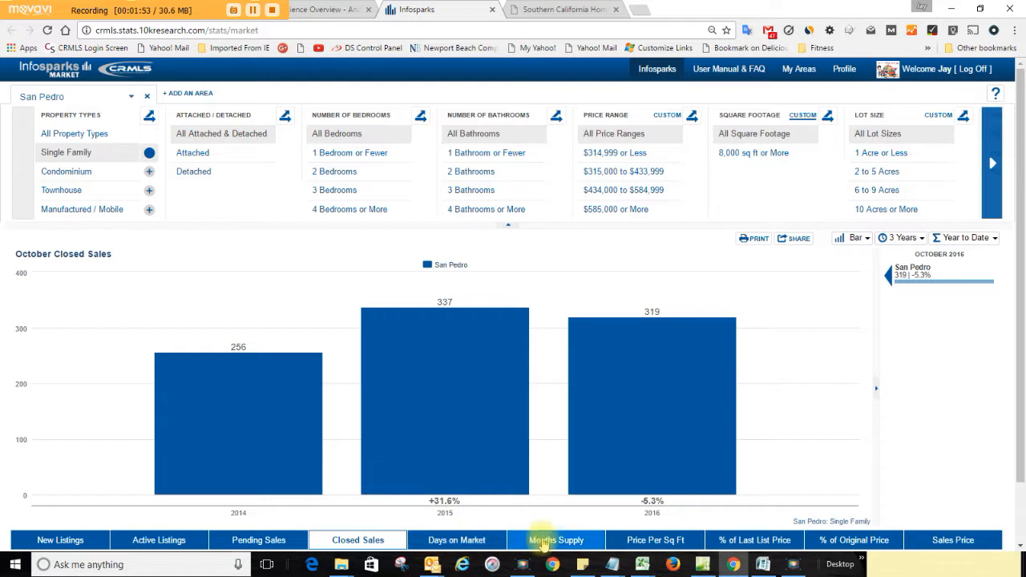
pyautogui.click(555, 539)
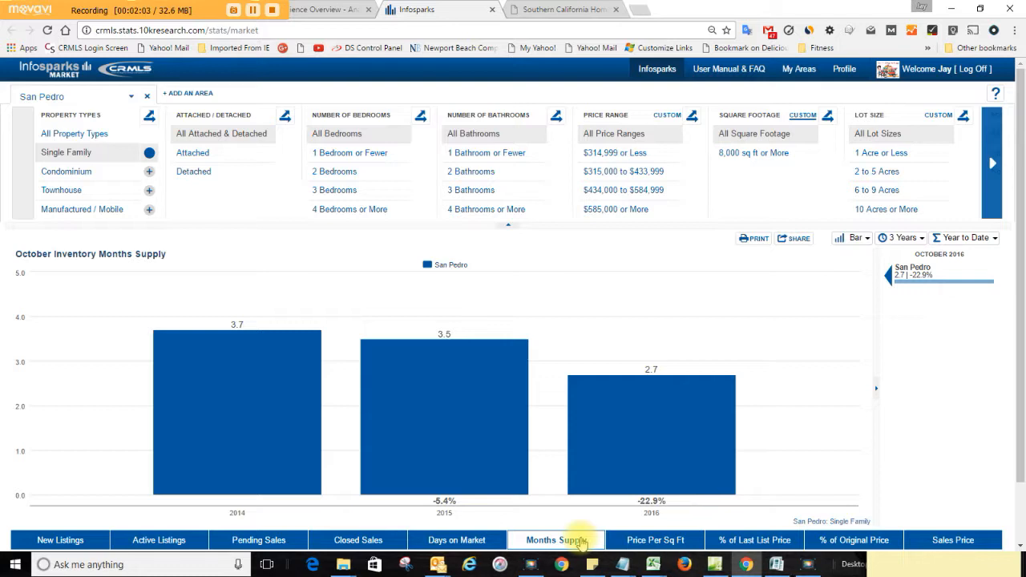
pyautogui.click(654, 539)
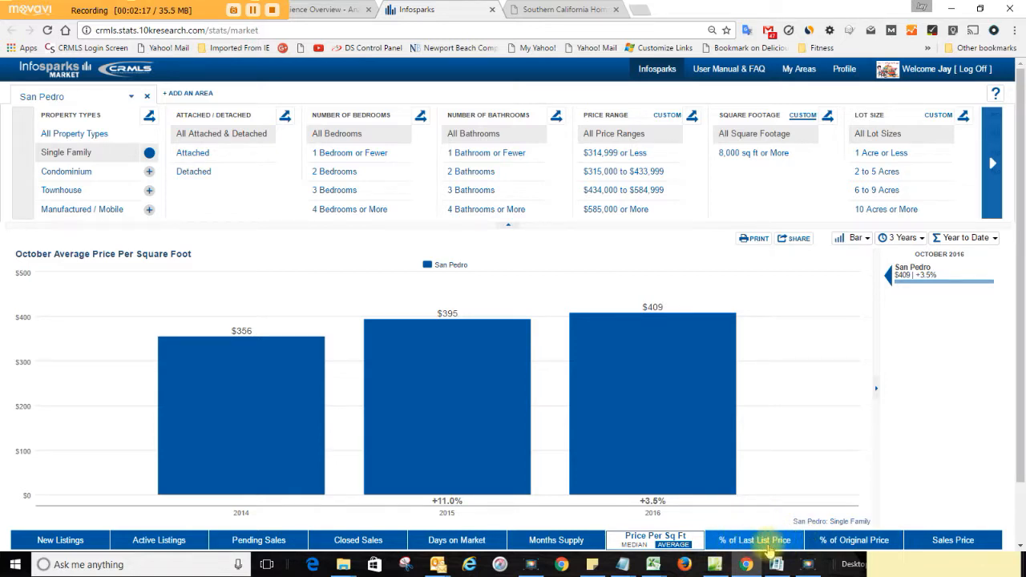
pyautogui.moveTo(777, 547)
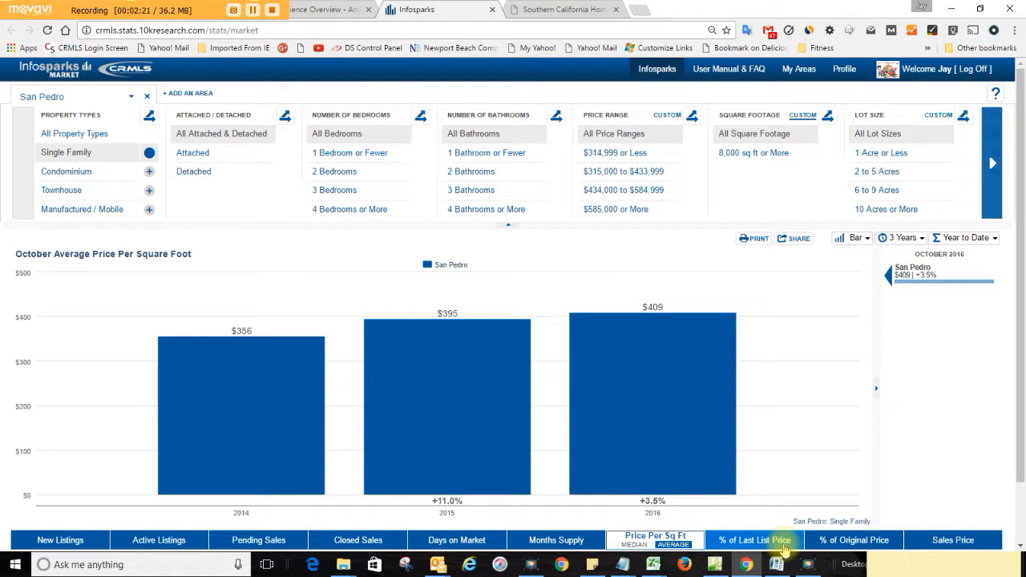
# - Show percent of last list price, then average sales price ($548,026, $579,368, $631,154), and switch to condominiums
pyautogui.click(754, 539)
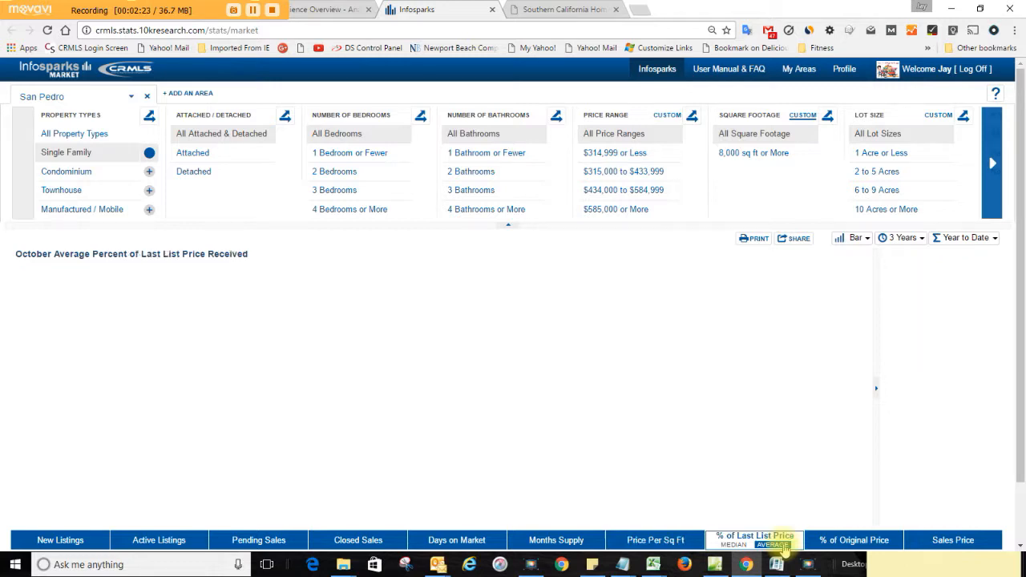
pyautogui.click(774, 545)
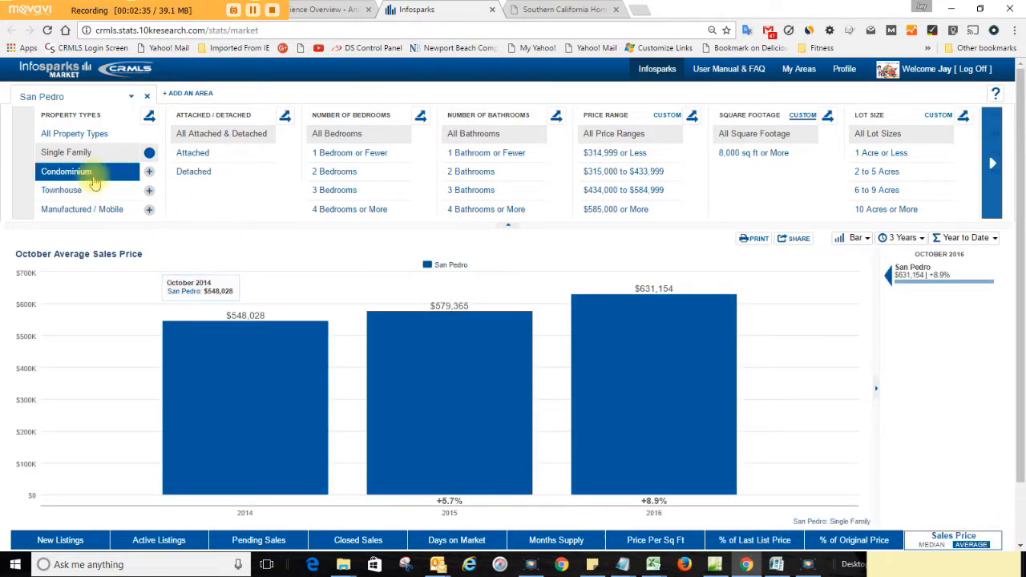
pyautogui.click(88, 170)
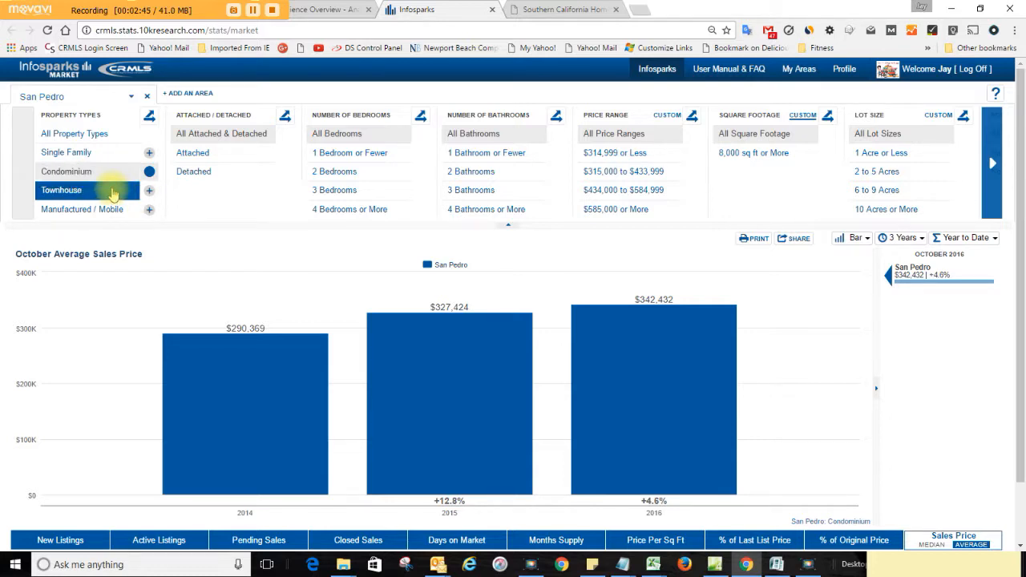
# - Show San Pedro townhouse average days on market: 72, 64 and 57
pyautogui.click(61, 189)
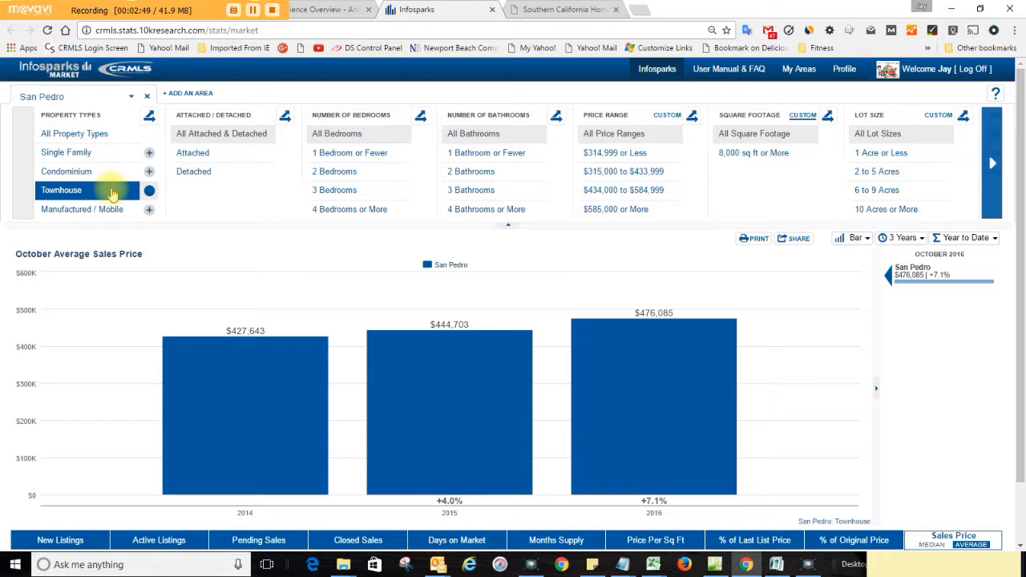
pyautogui.moveTo(98, 179)
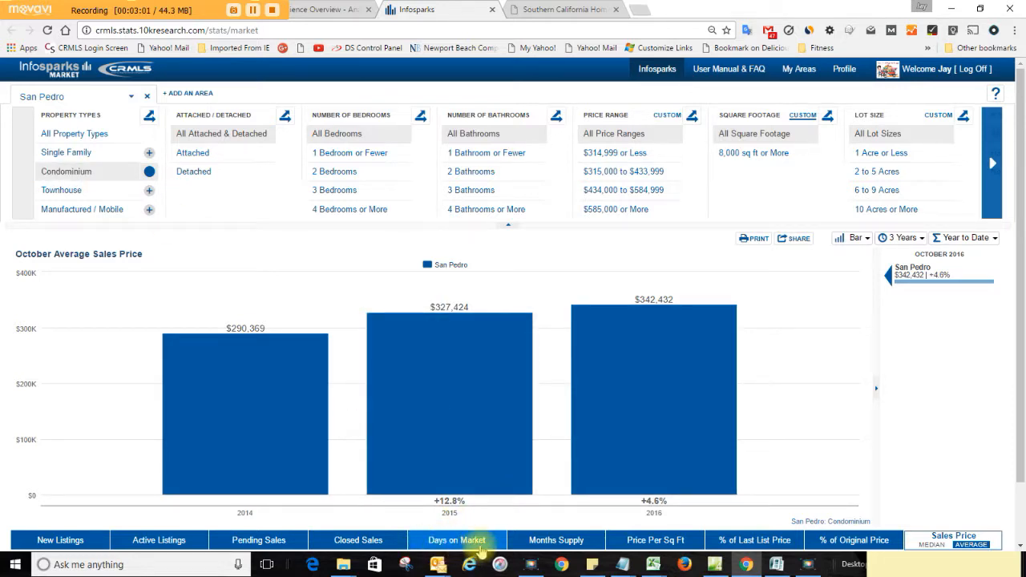
pyautogui.click(457, 538)
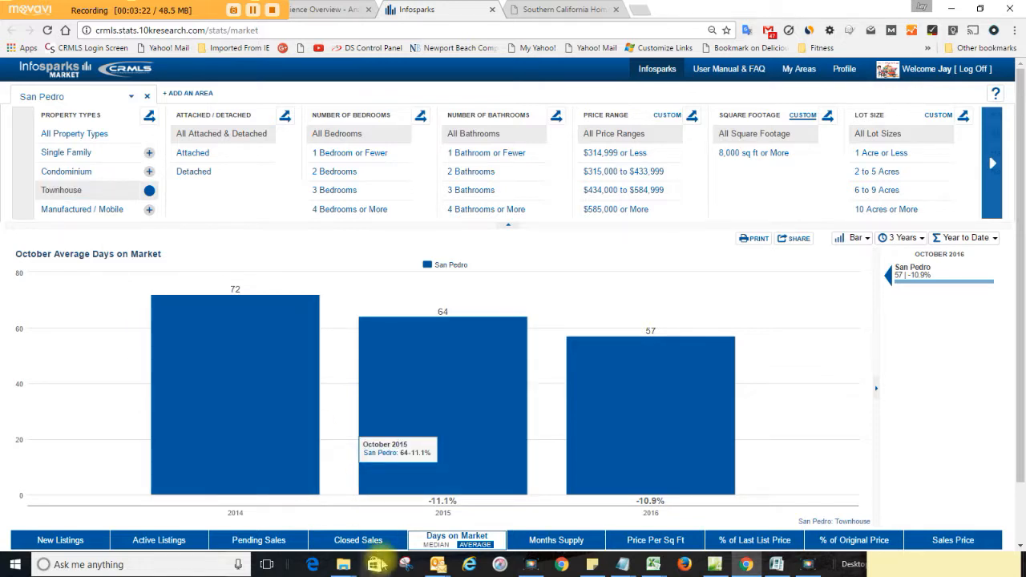
# - Show October months of inventory supply for San Pedro townhouses (3.4, 2.0, 2.4)
pyautogui.click(554, 539)
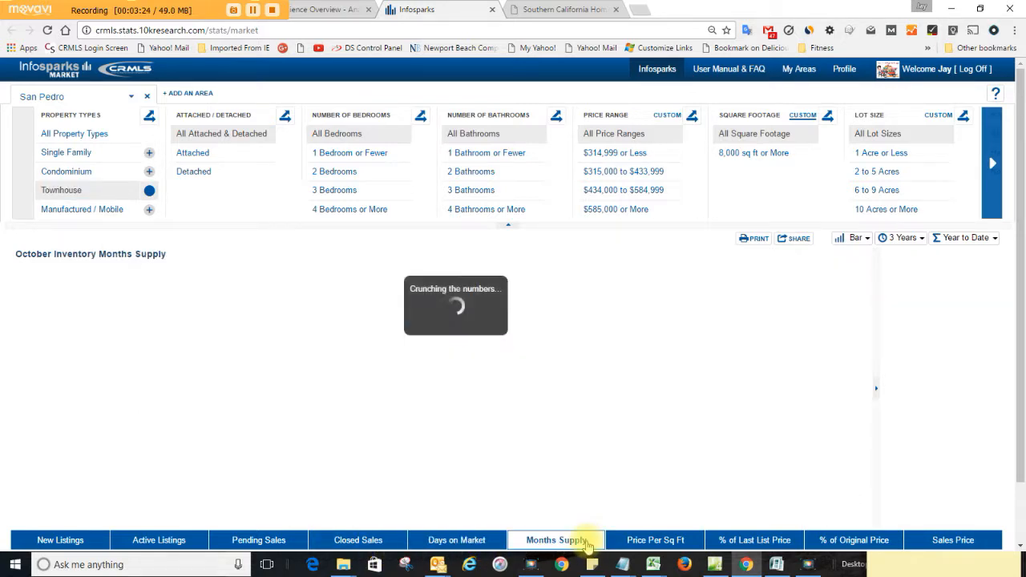
pyautogui.click(556, 538)
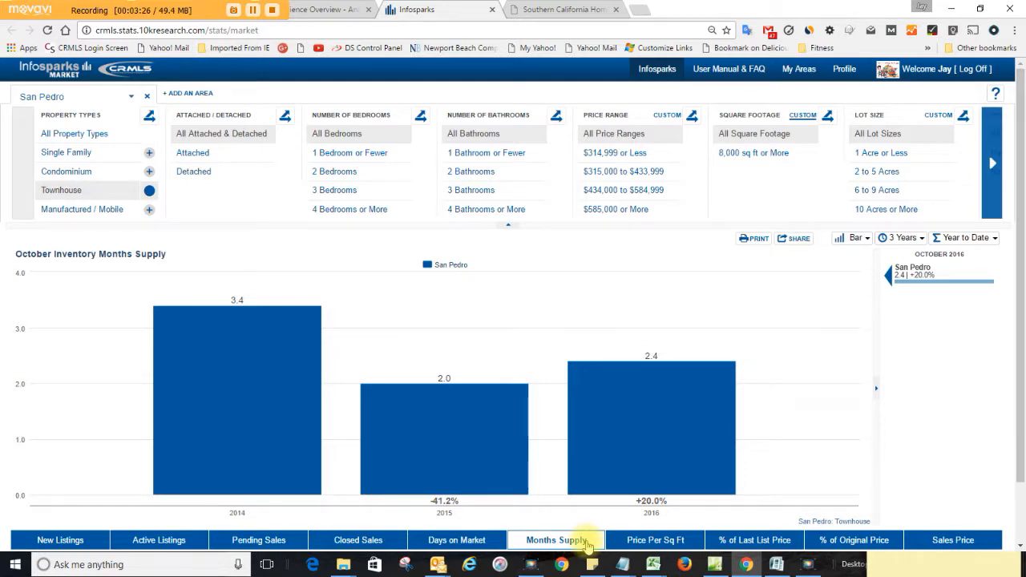
pyautogui.moveTo(670, 368)
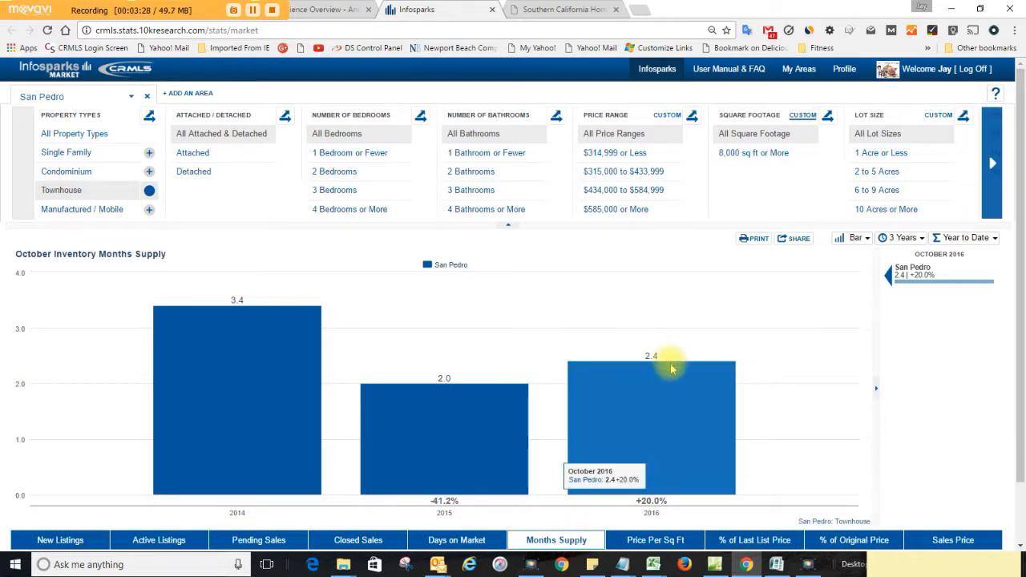
pyautogui.moveTo(479, 432)
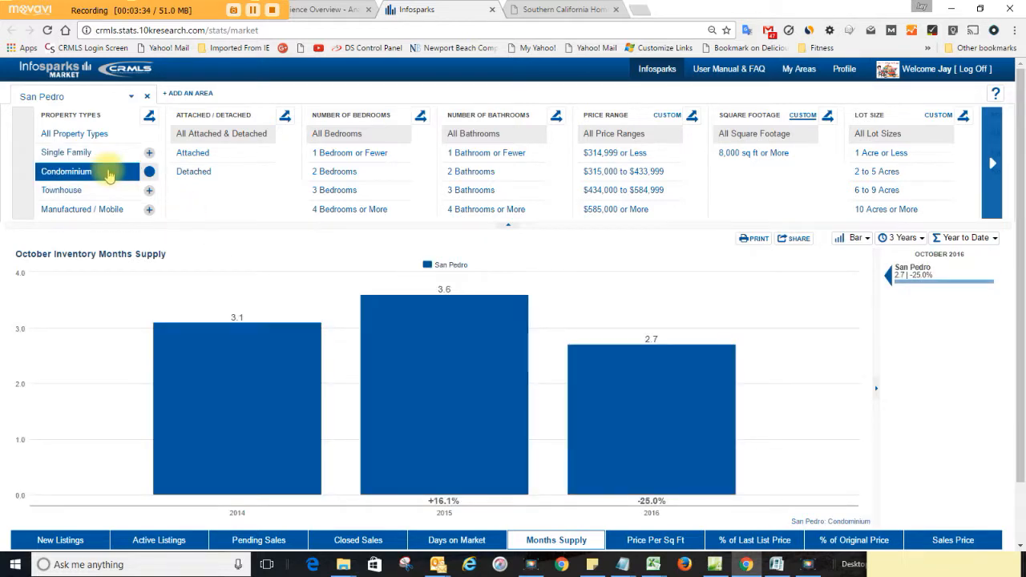
pyautogui.moveTo(654, 399)
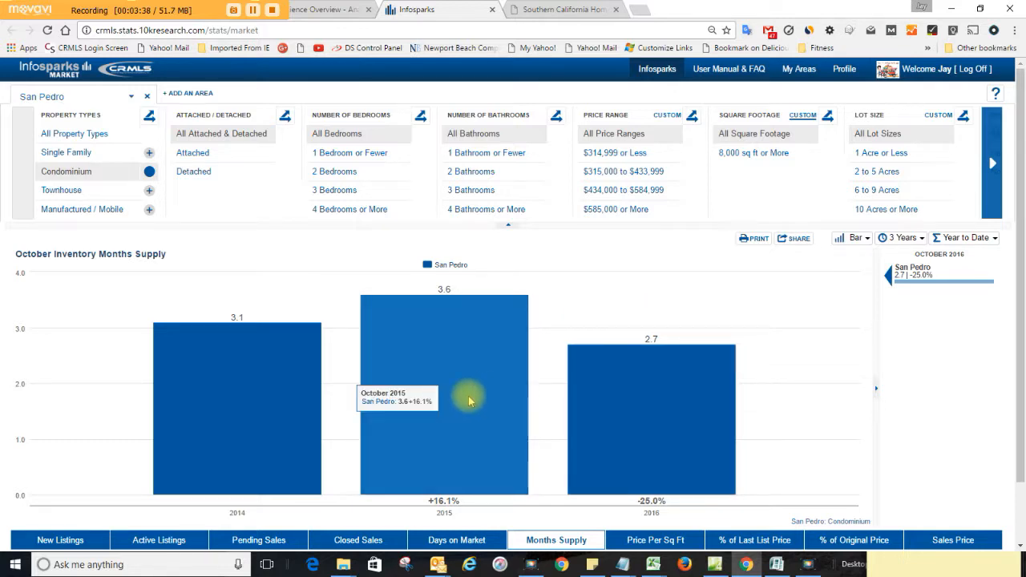
pyautogui.moveTo(702, 410)
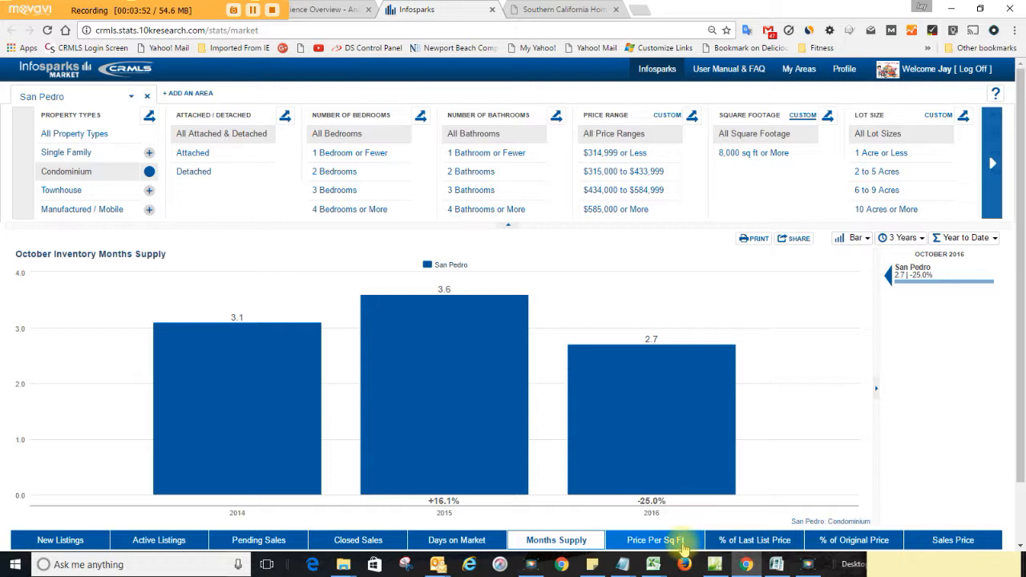
# - Compare average price per square foot for townhouses and condominiums, ending on condos at $275, $295, $311
pyautogui.click(654, 539)
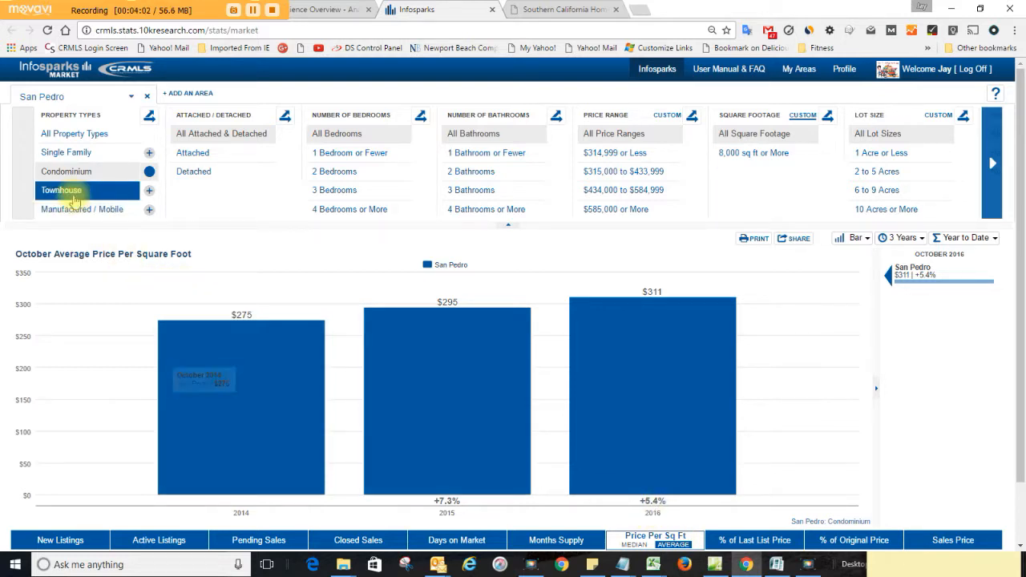
pyautogui.click(61, 190)
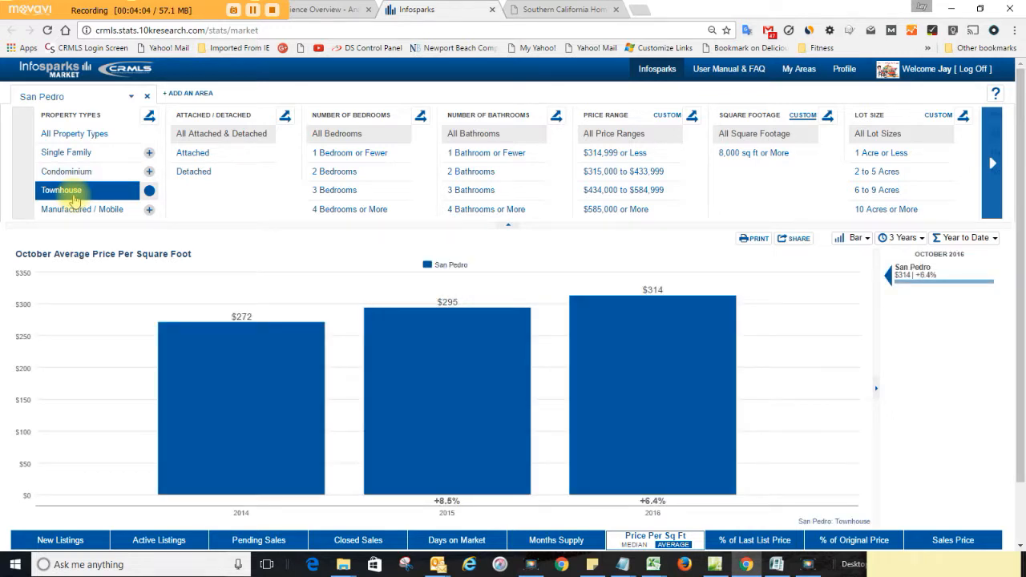
pyautogui.click(66, 170)
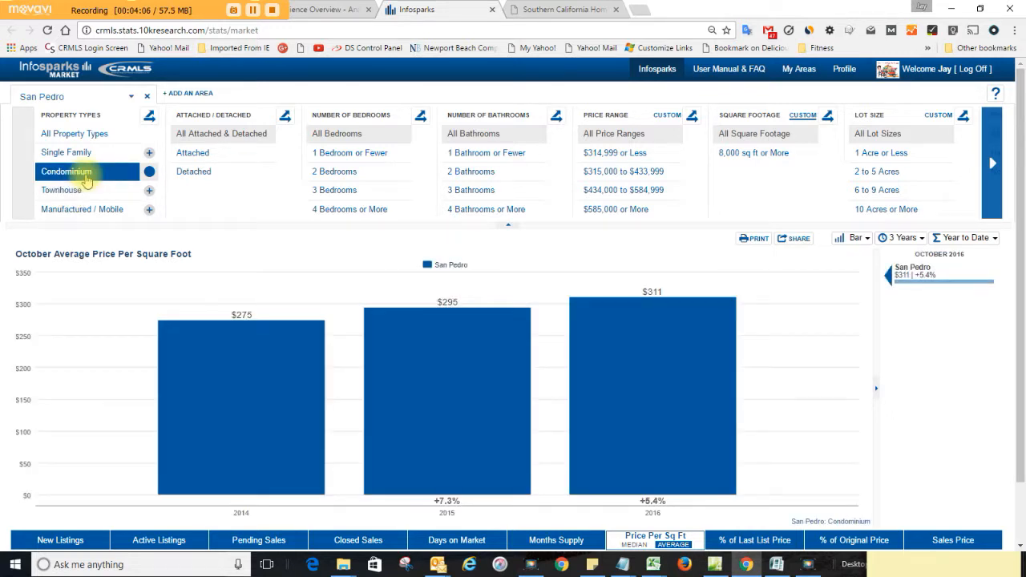
pyautogui.click(61, 189)
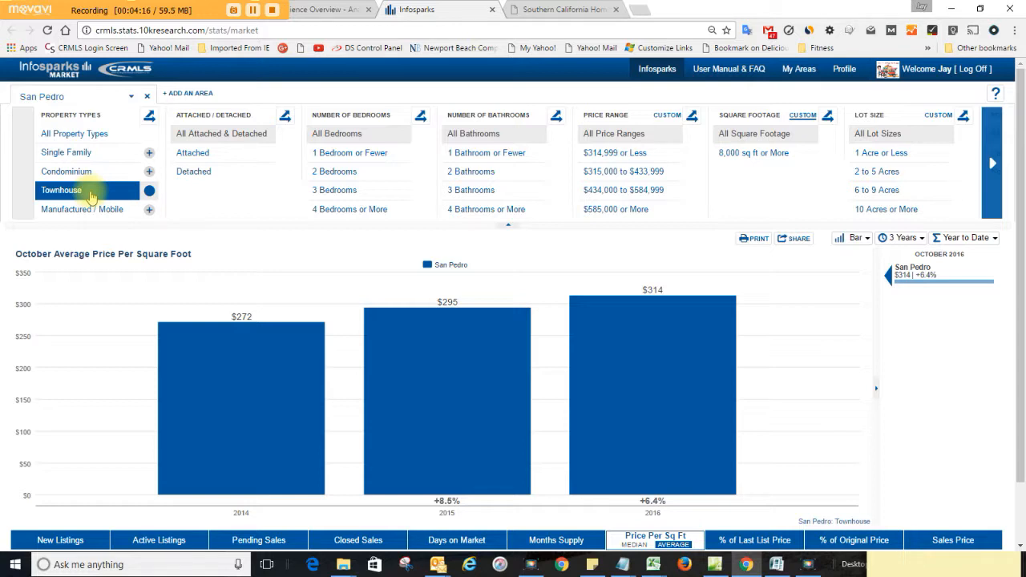
pyautogui.click(66, 172)
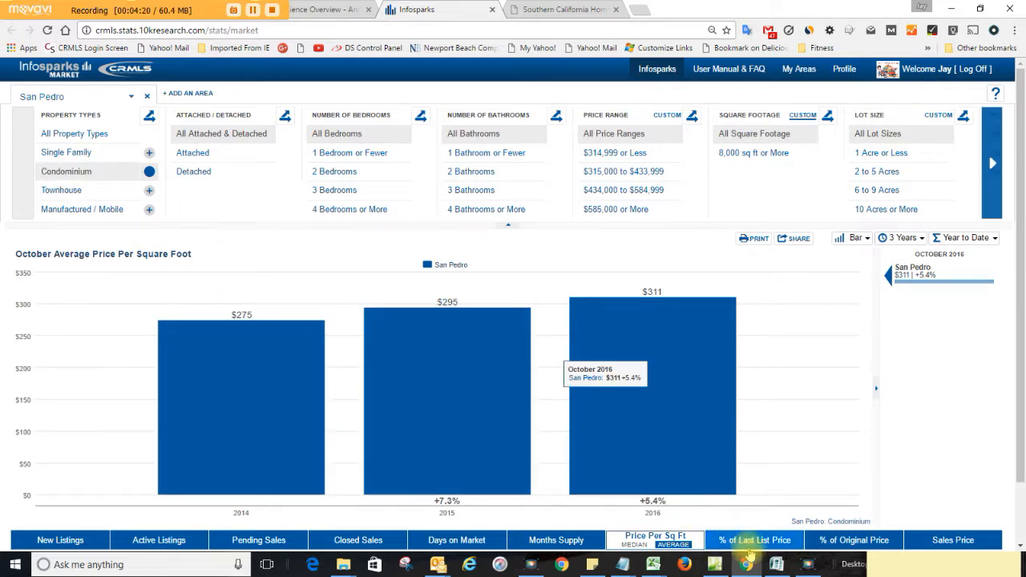
pyautogui.moveTo(782, 542)
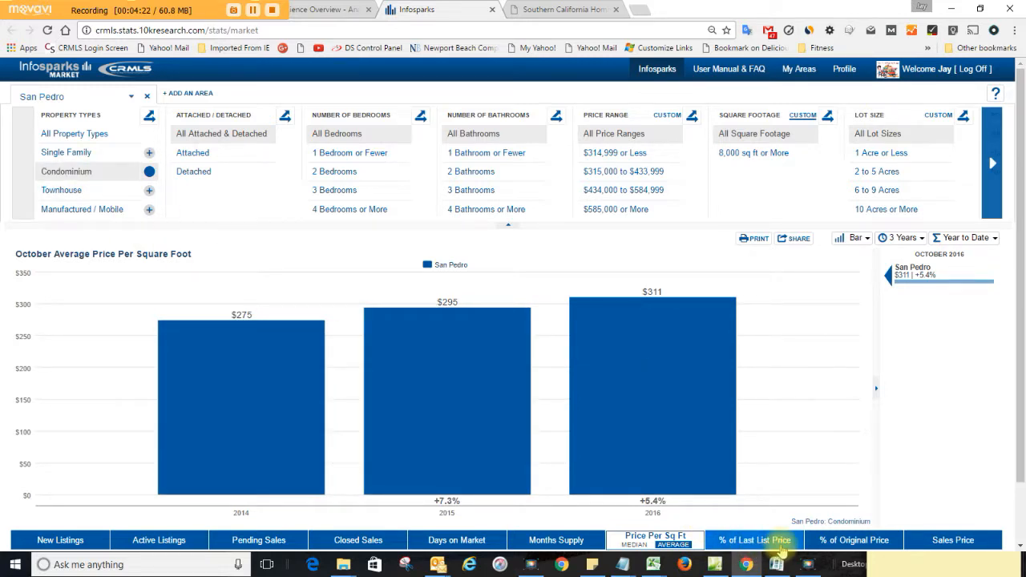
# - Show percent of last list price received: 98.8%, 98.9% and 99.4%
pyautogui.click(756, 538)
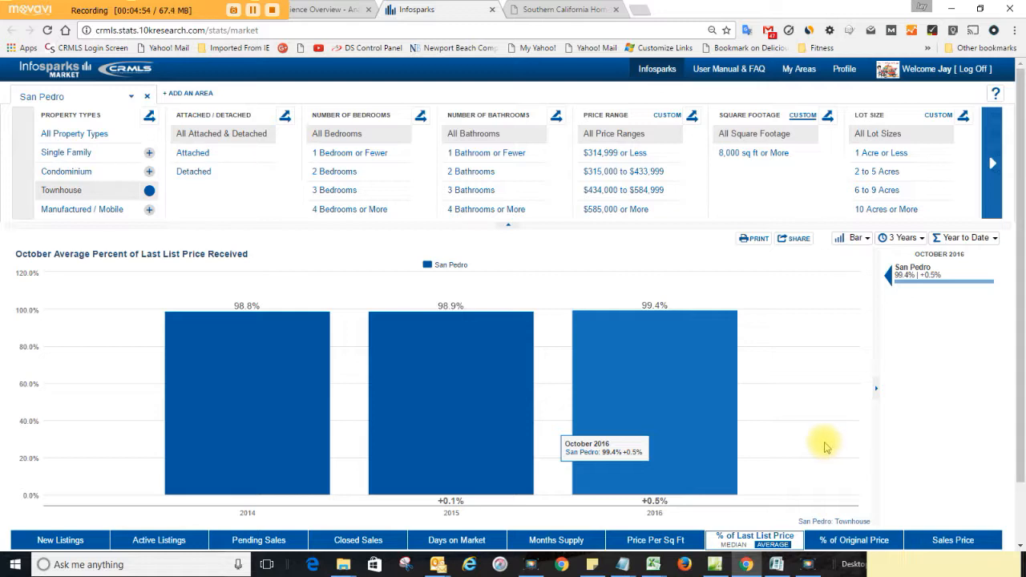
pyautogui.moveTo(818, 420)
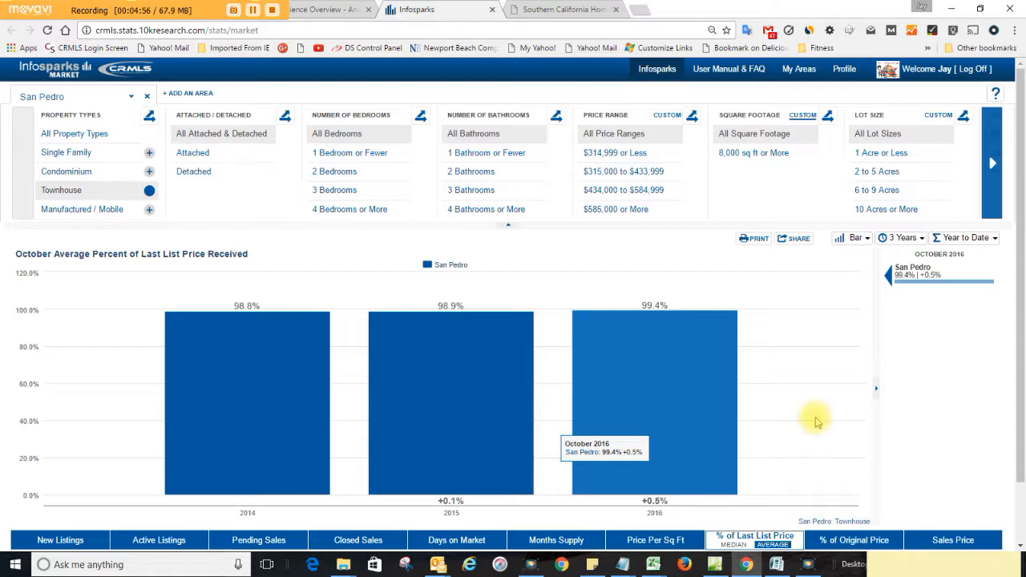